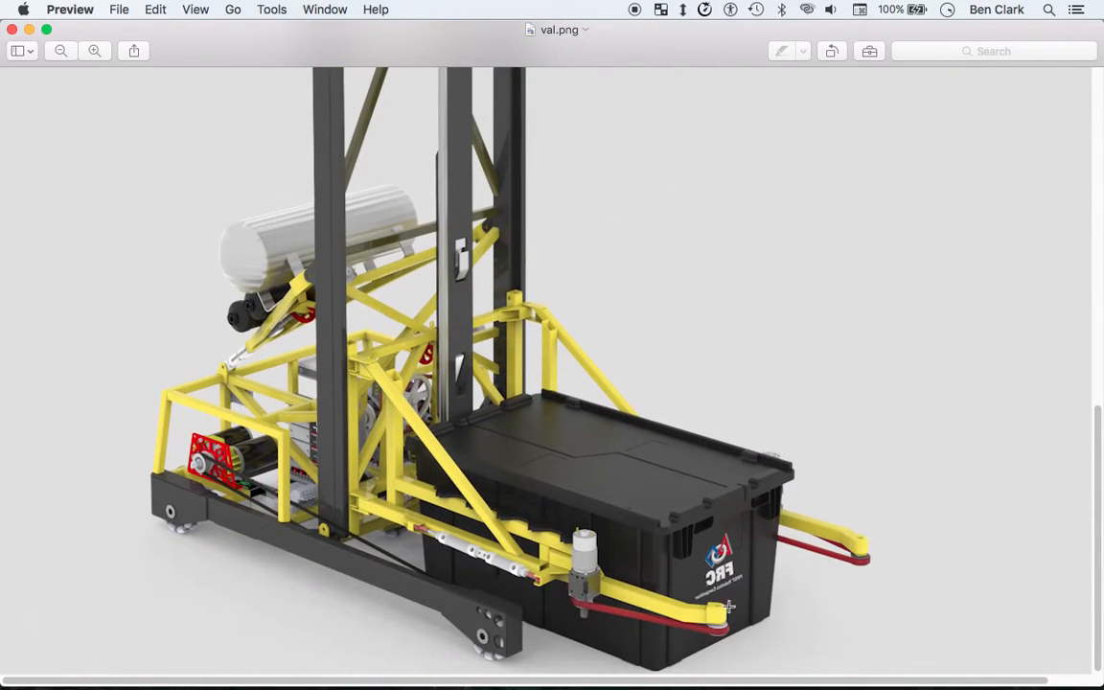
mouse_move(660, 621)
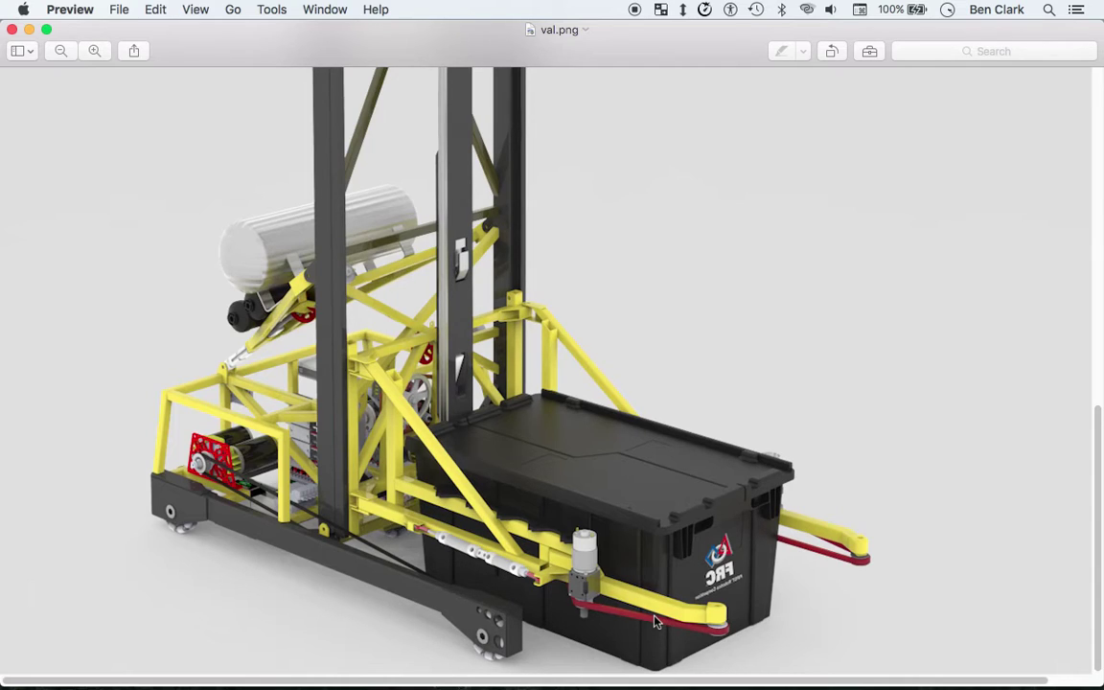
mouse_move(573, 592)
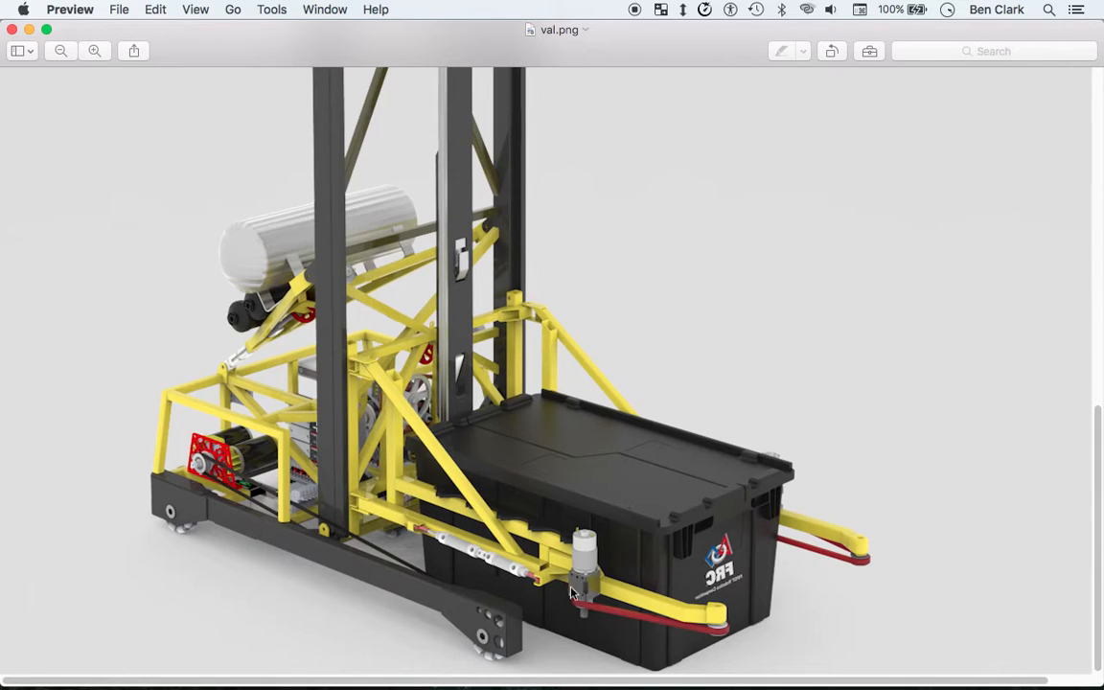
mouse_move(642, 613)
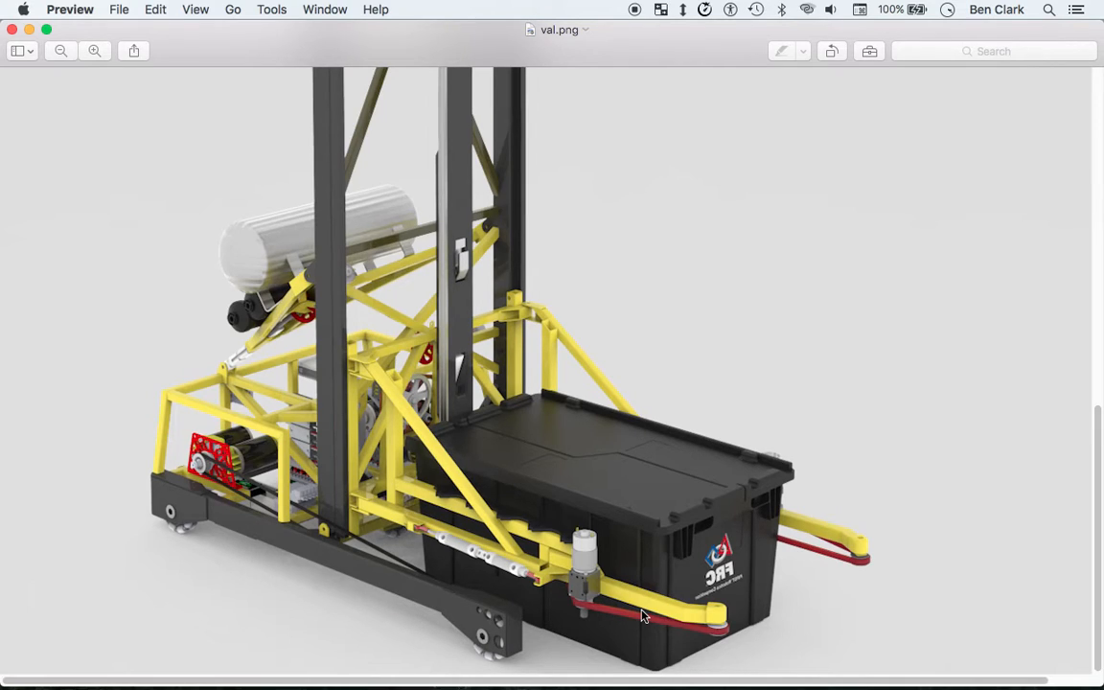
mouse_move(621, 546)
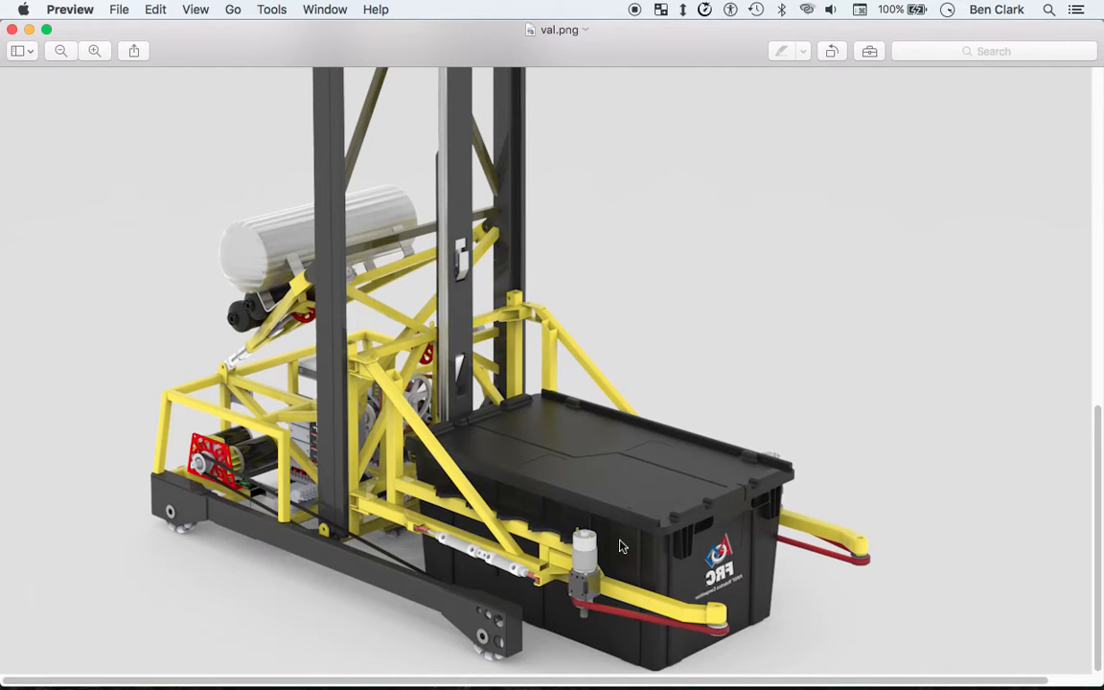
mouse_move(732, 487)
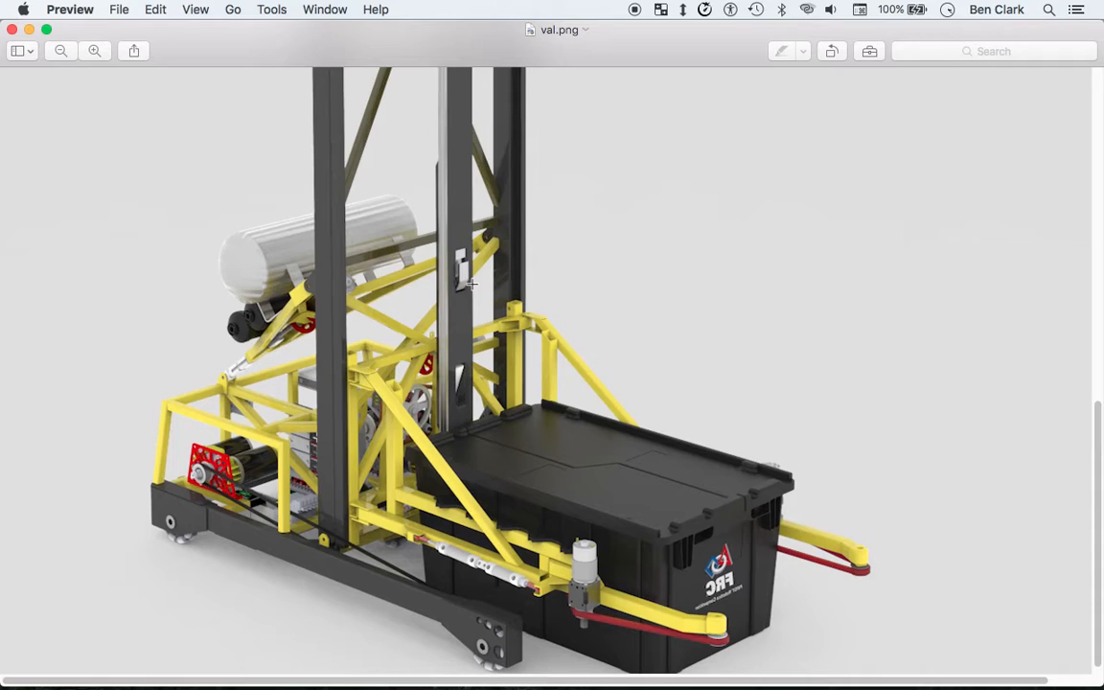
mouse_move(433, 343)
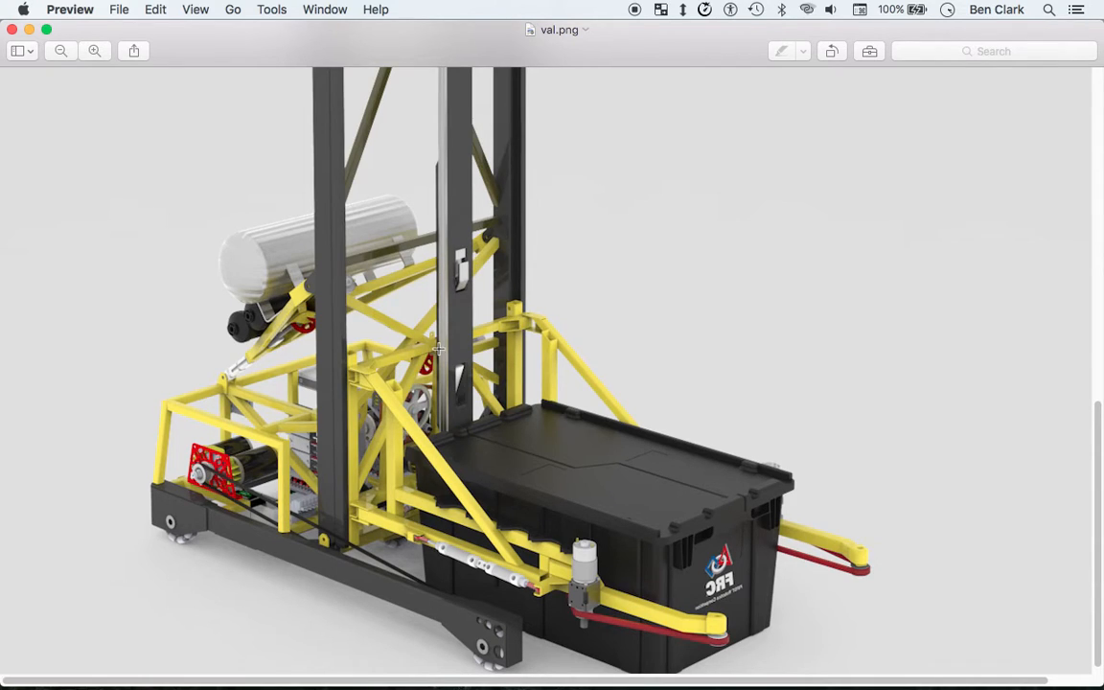
mouse_move(537, 618)
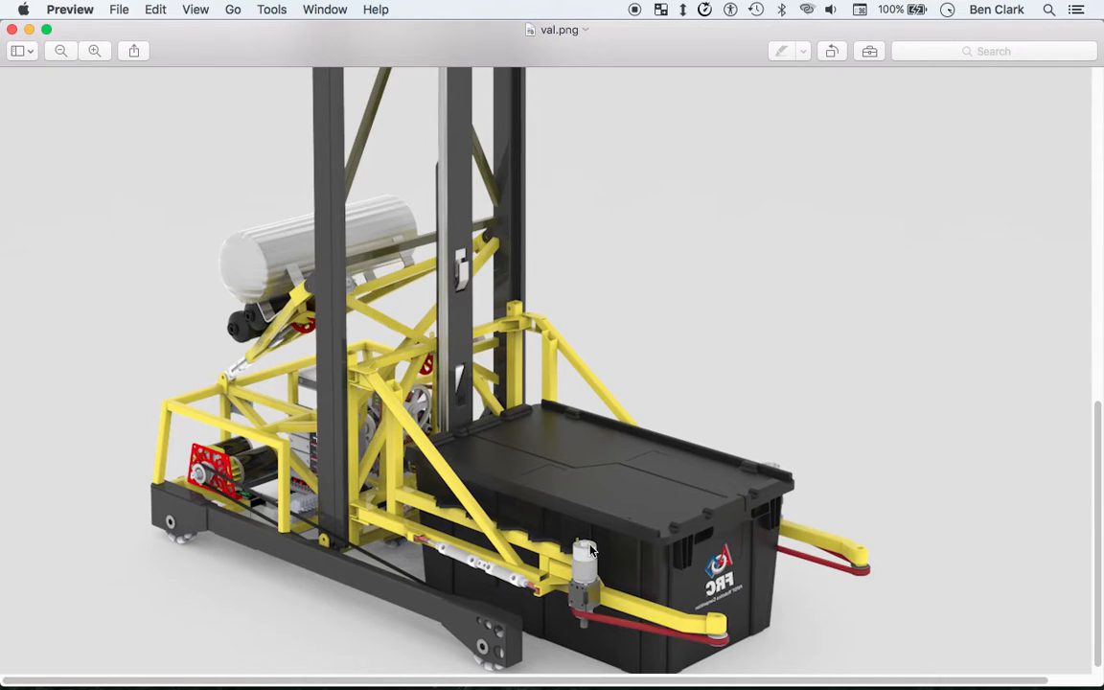
mouse_move(451, 314)
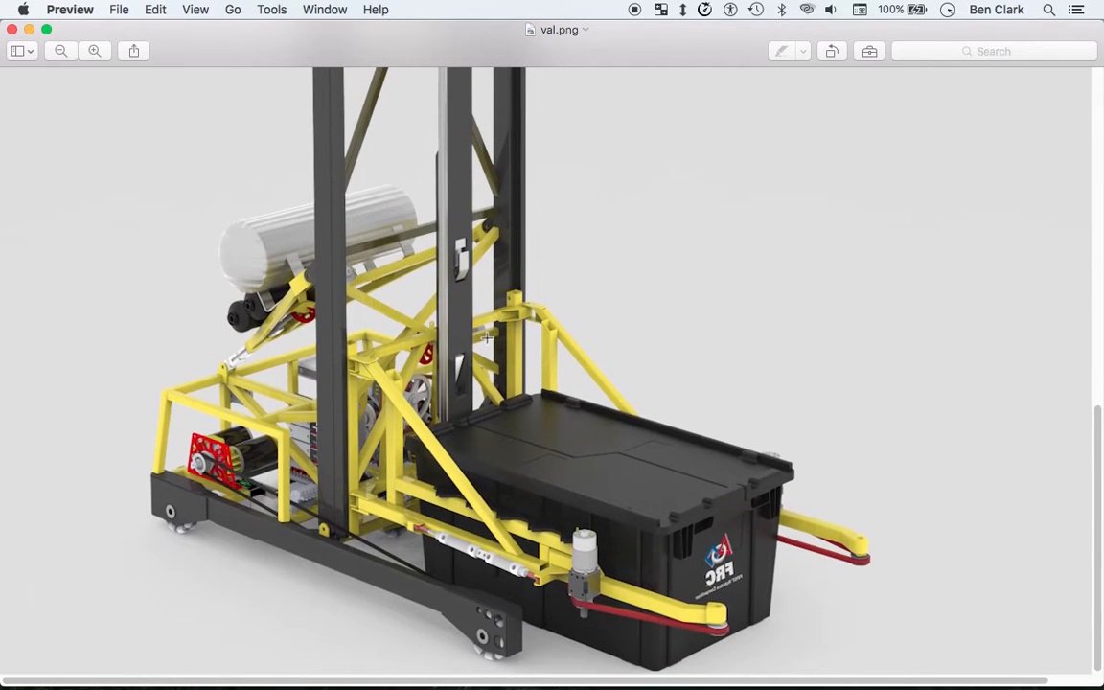
mouse_move(408, 245)
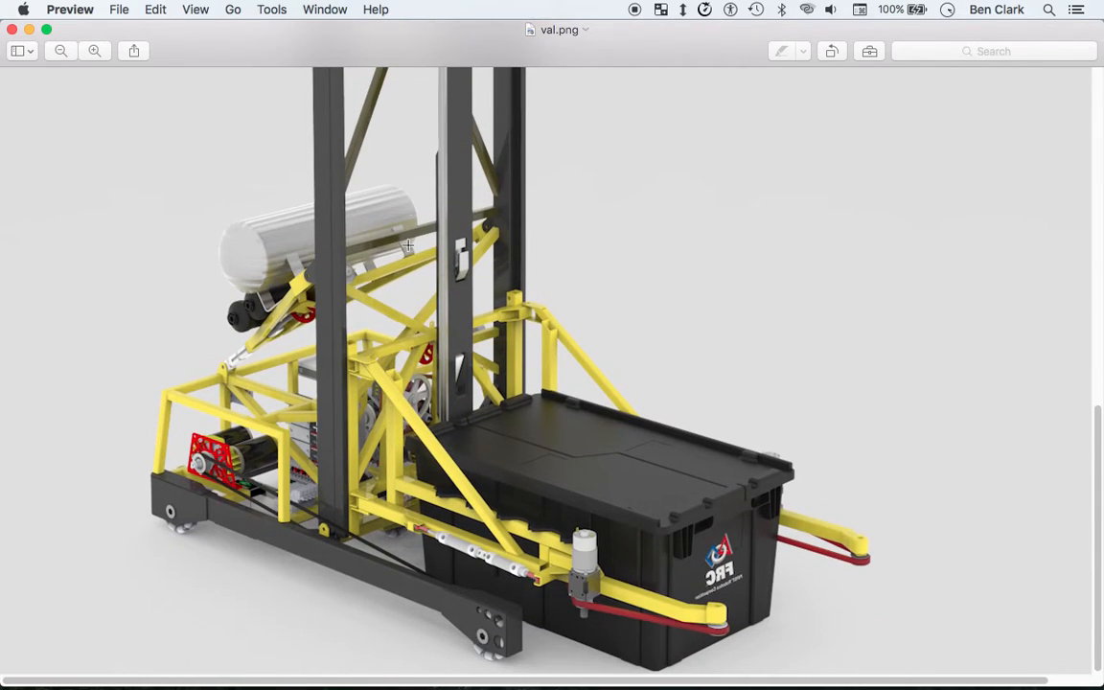
mouse_move(433, 370)
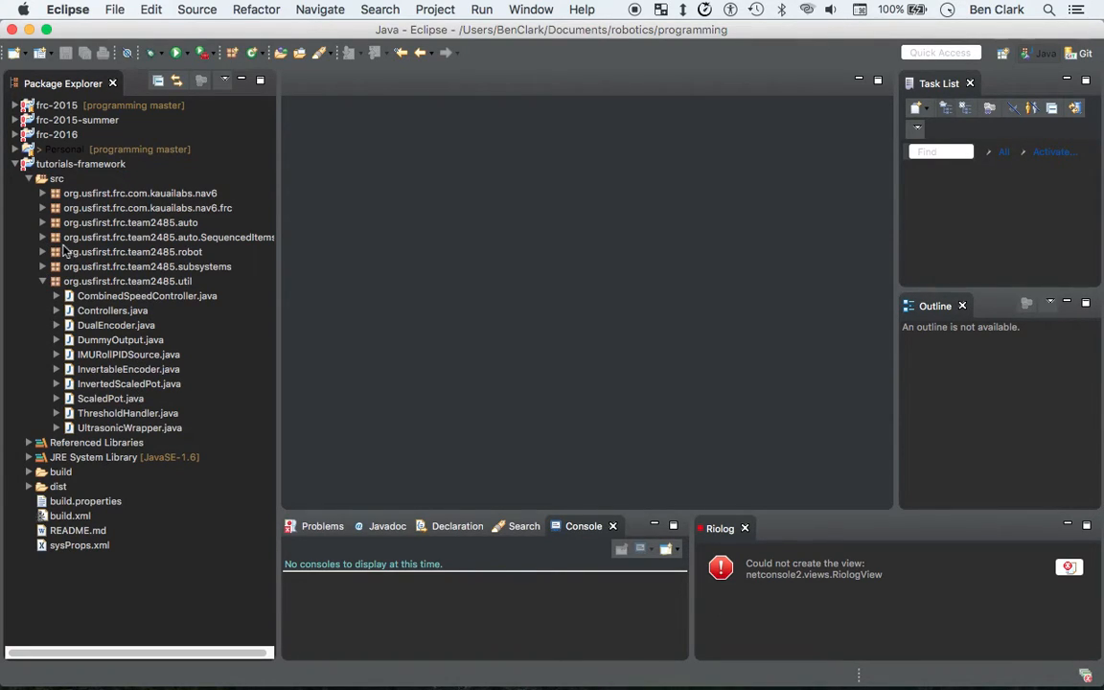
Collapse util, expand org.usfirst.frc.team2485.subsystems and open Rollers.java in the editor
left_click(43, 280)
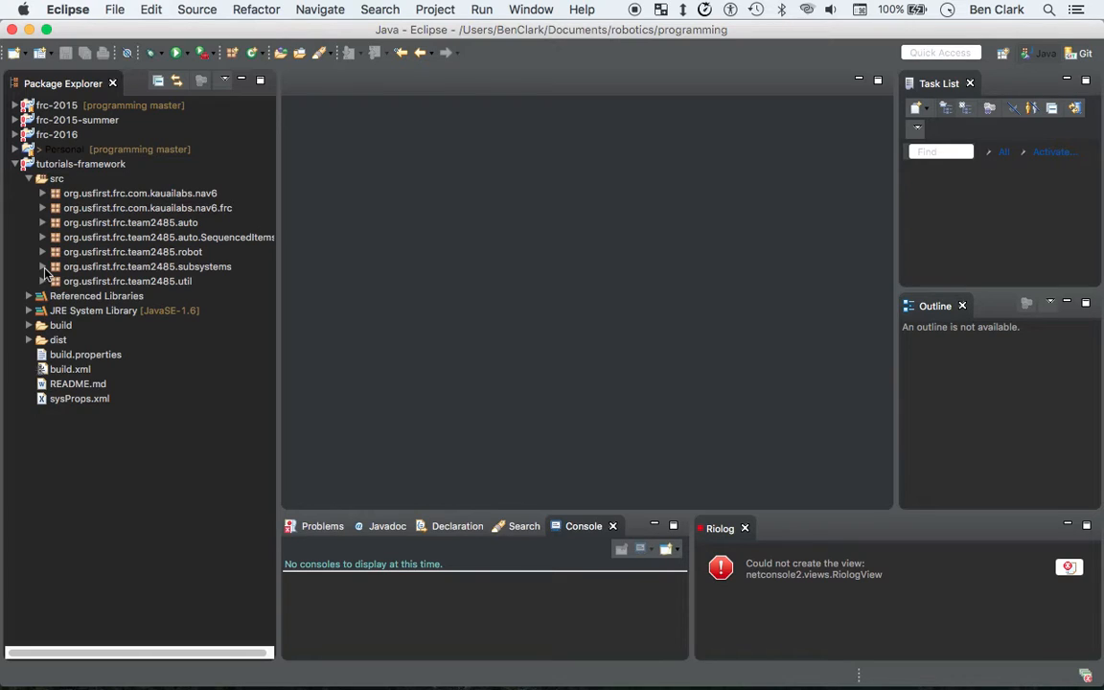
left_click(42, 266)
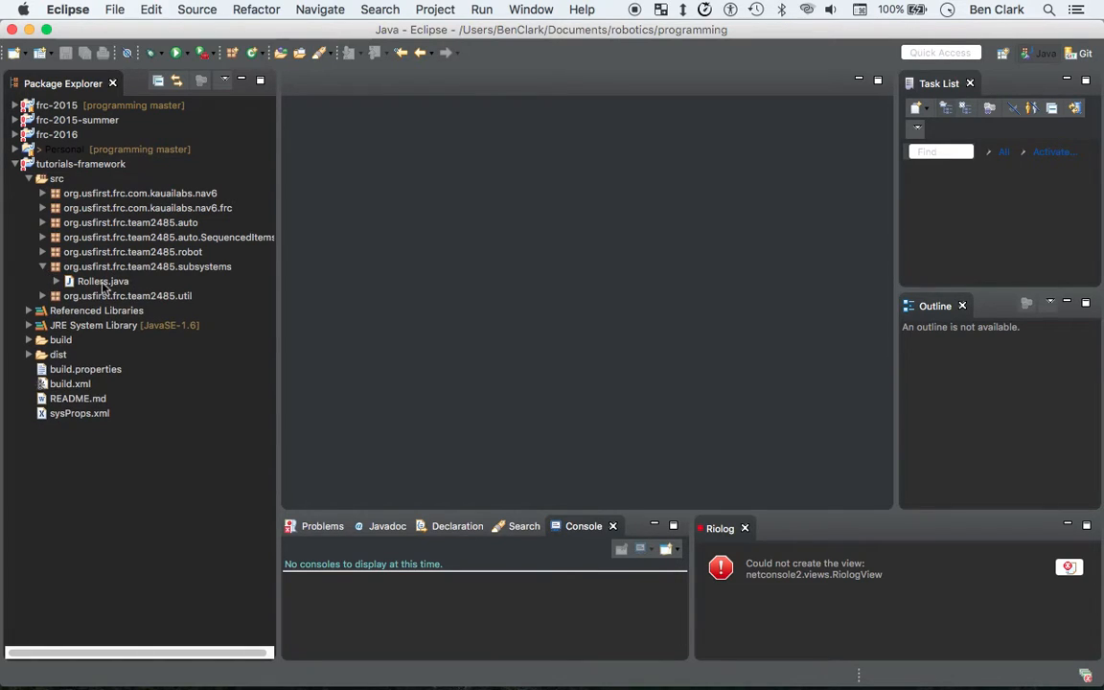
left_click(104, 280)
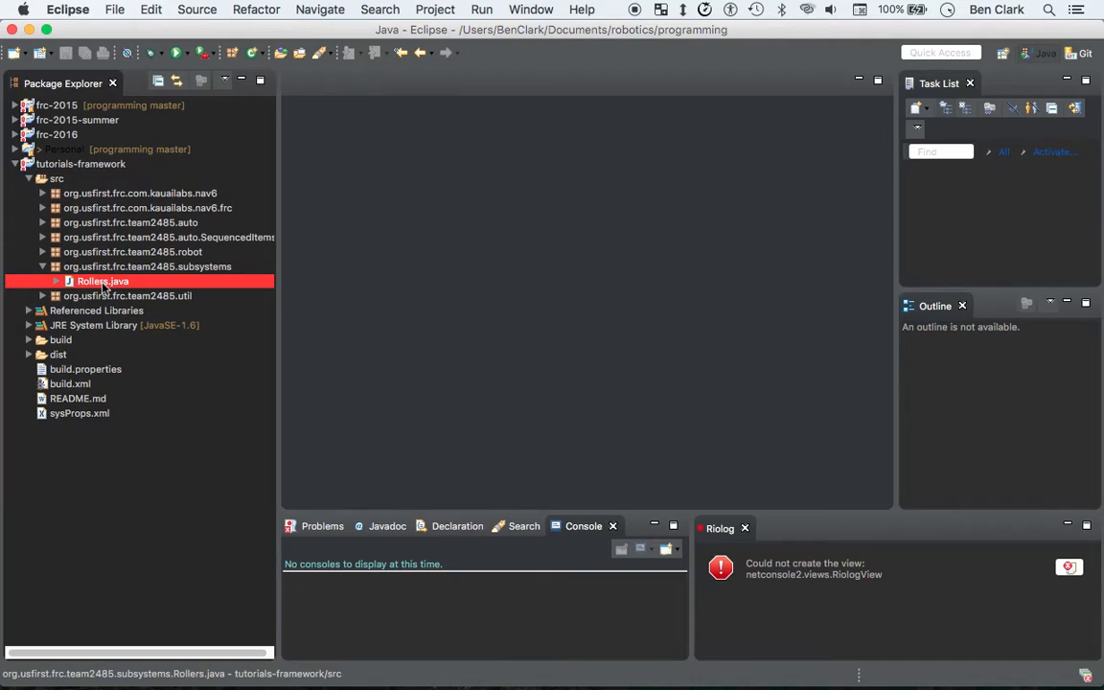
double_click(104, 280)
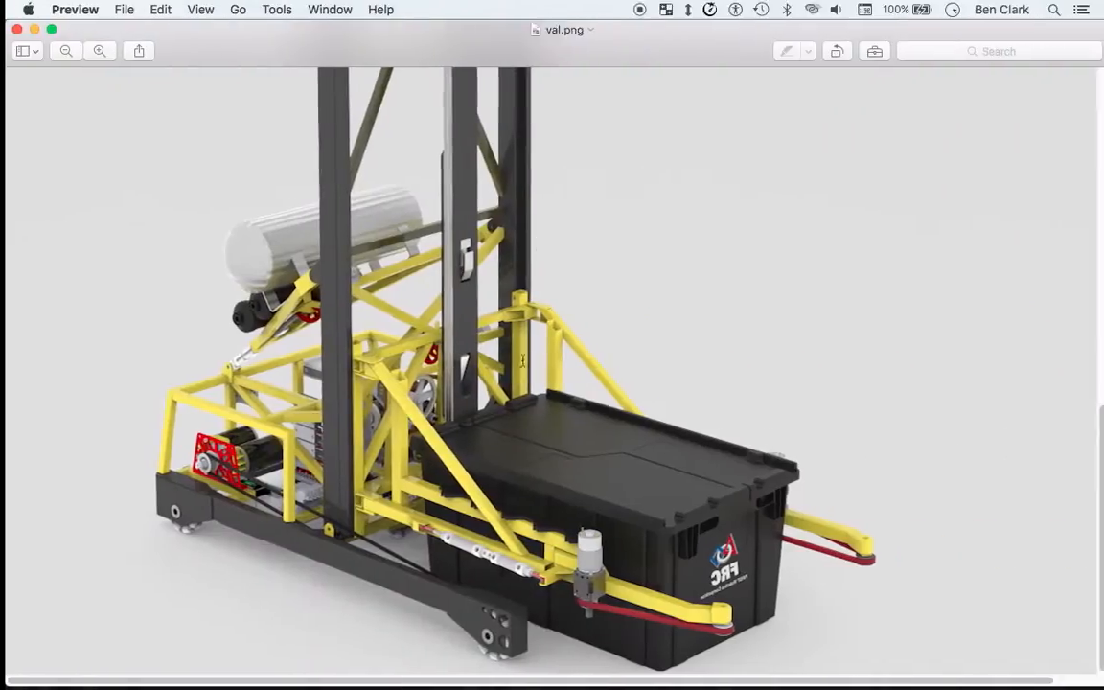
scroll("down", 3)
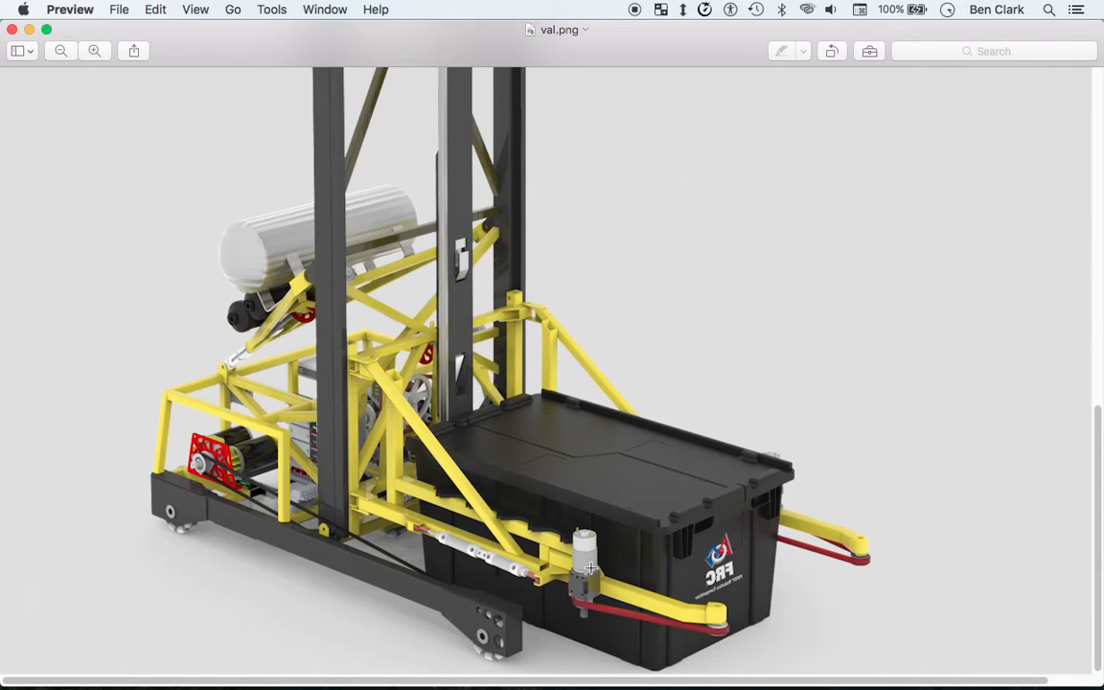
mouse_move(575, 663)
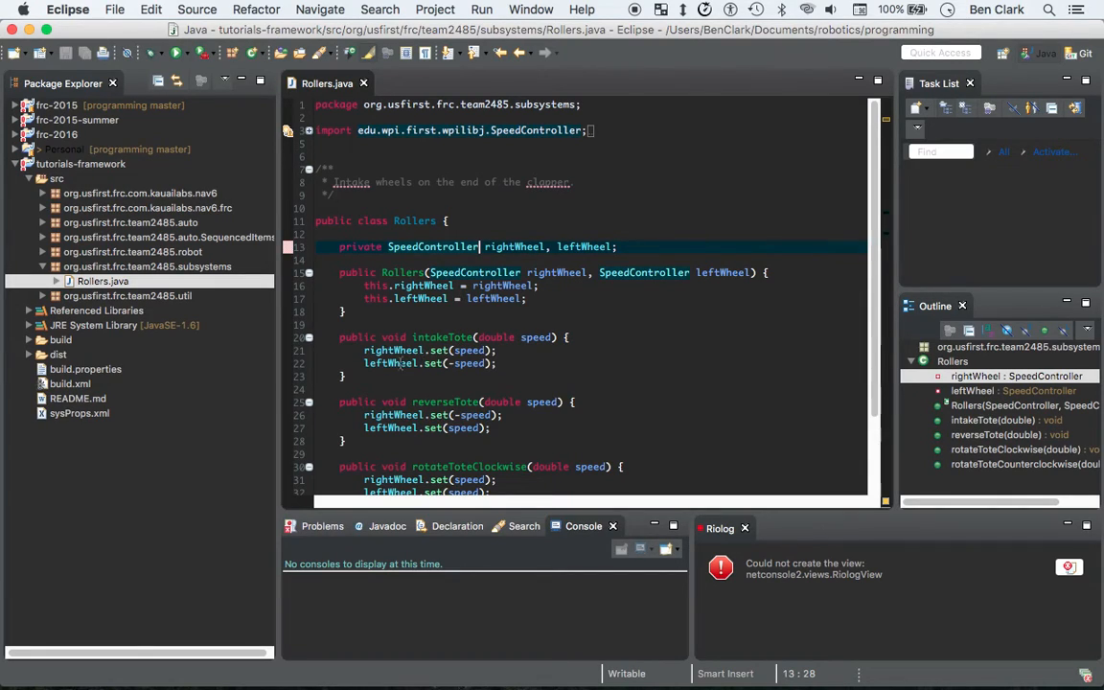
mouse_move(523, 246)
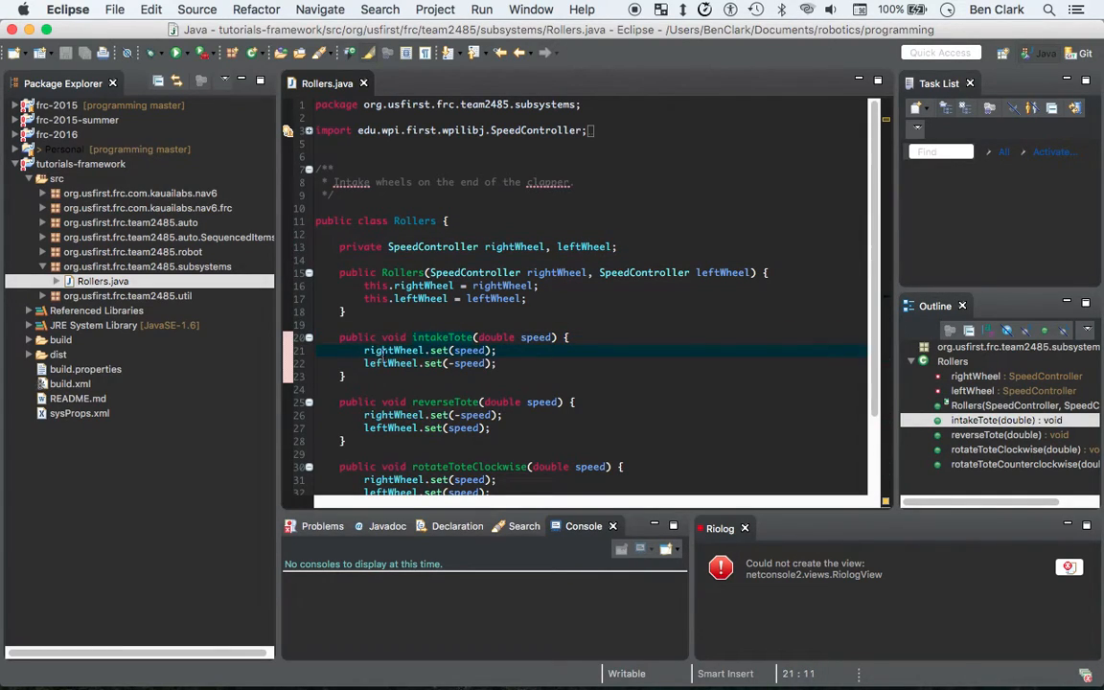
mouse_move(441, 349)
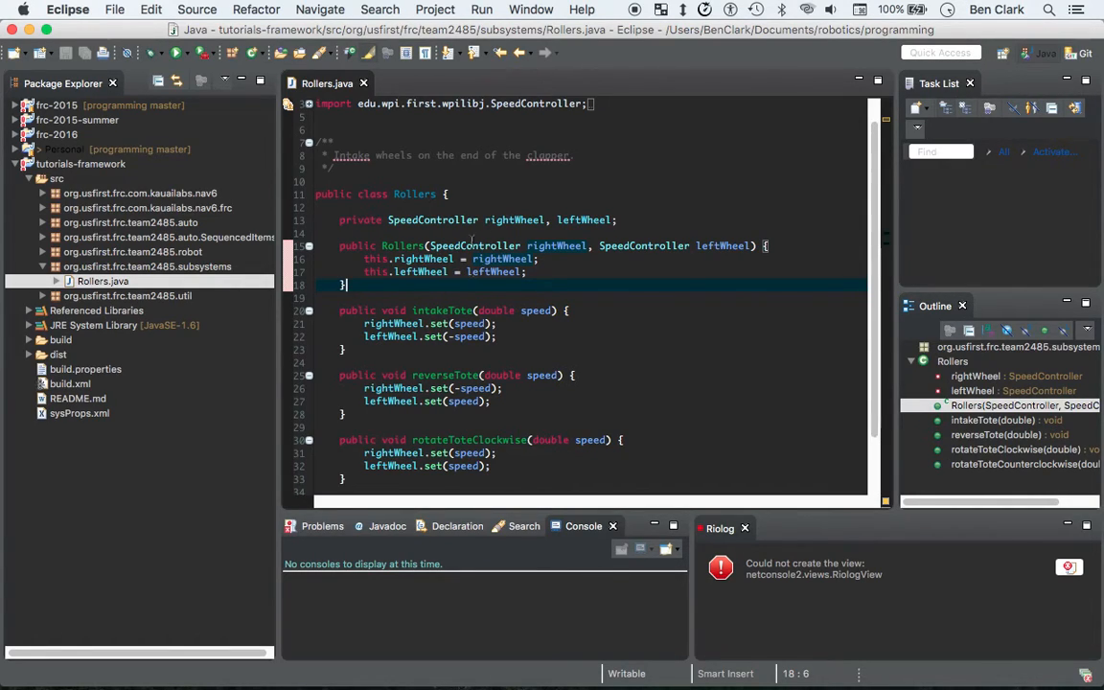
mouse_move(473, 246)
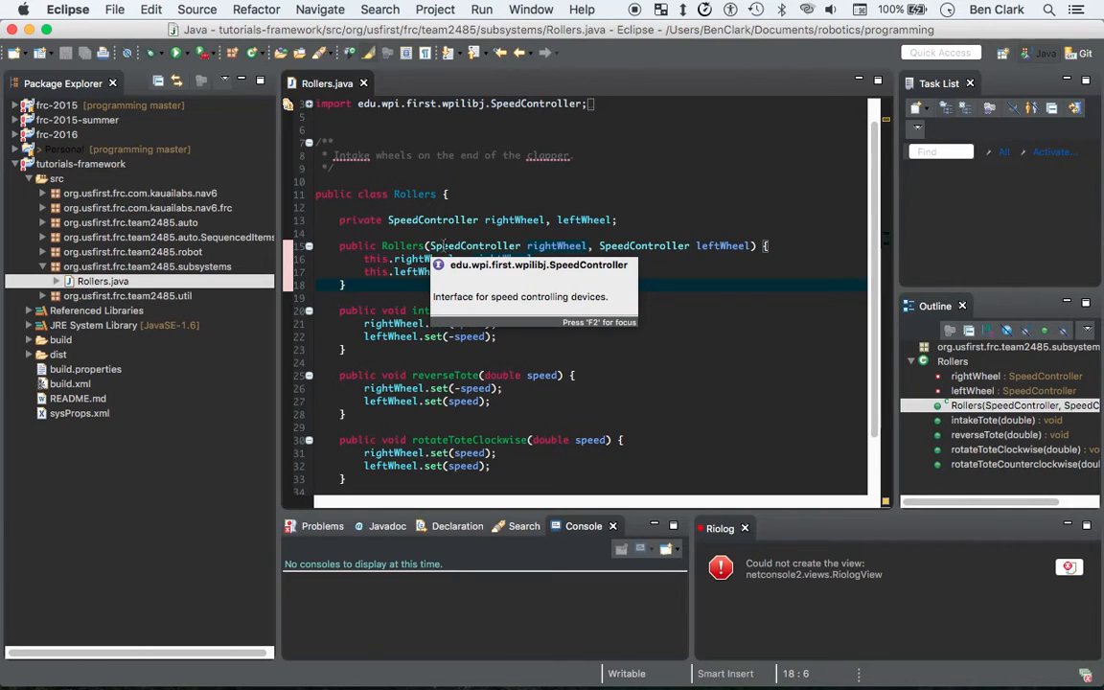
mouse_move(705, 335)
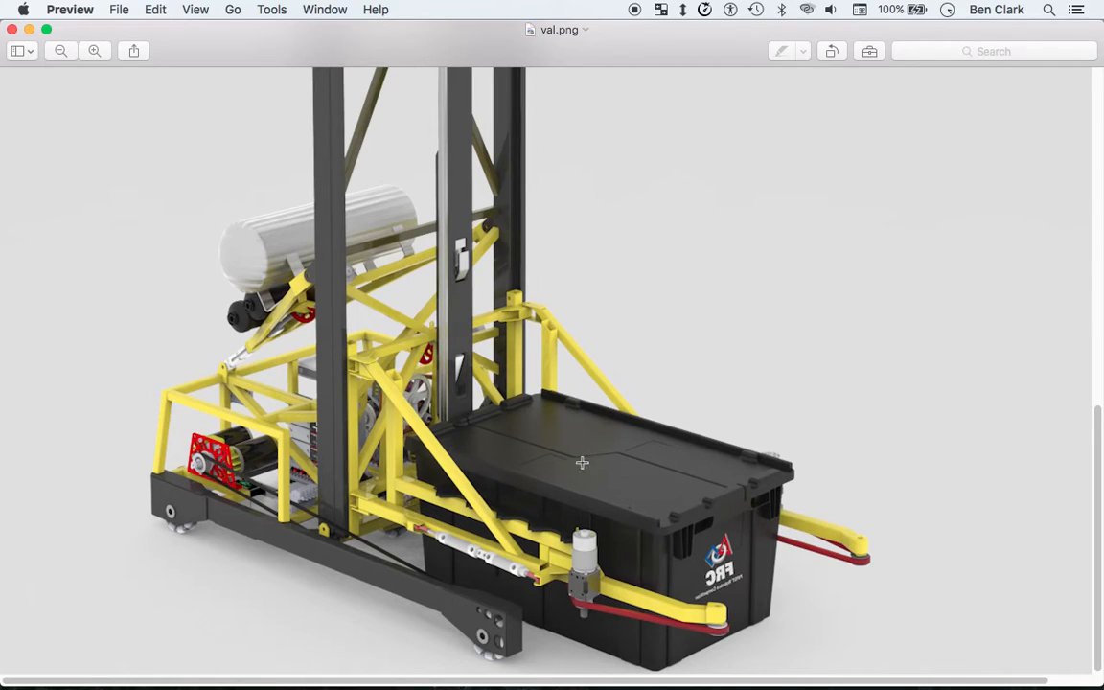
mouse_move(723, 462)
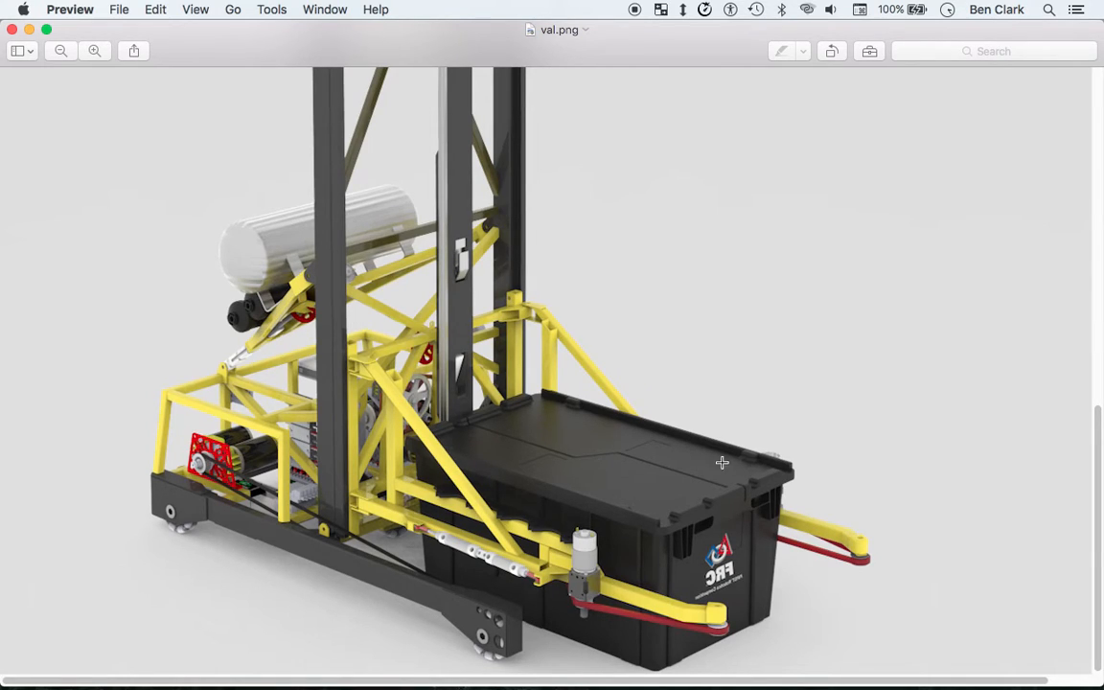
mouse_move(700, 632)
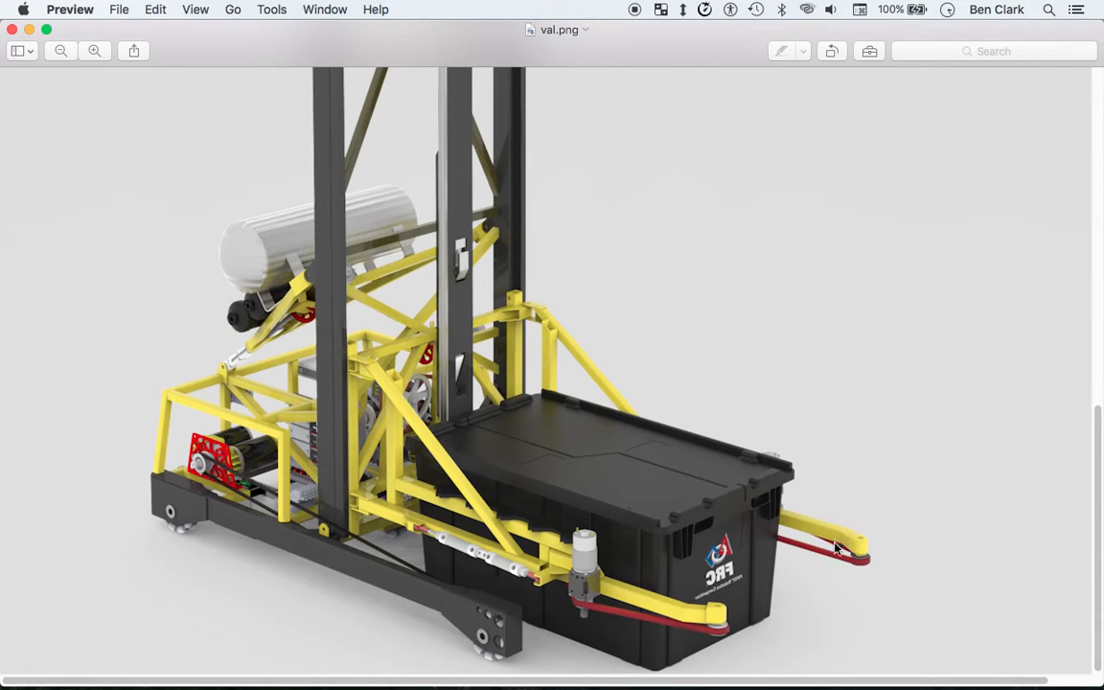
mouse_move(908, 590)
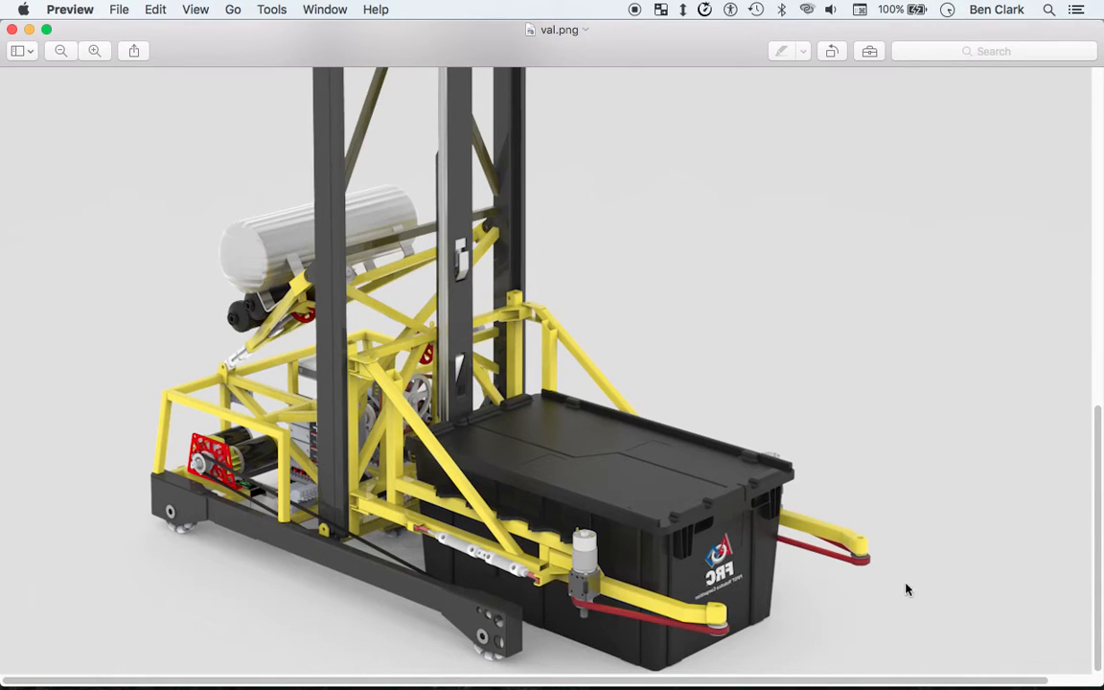